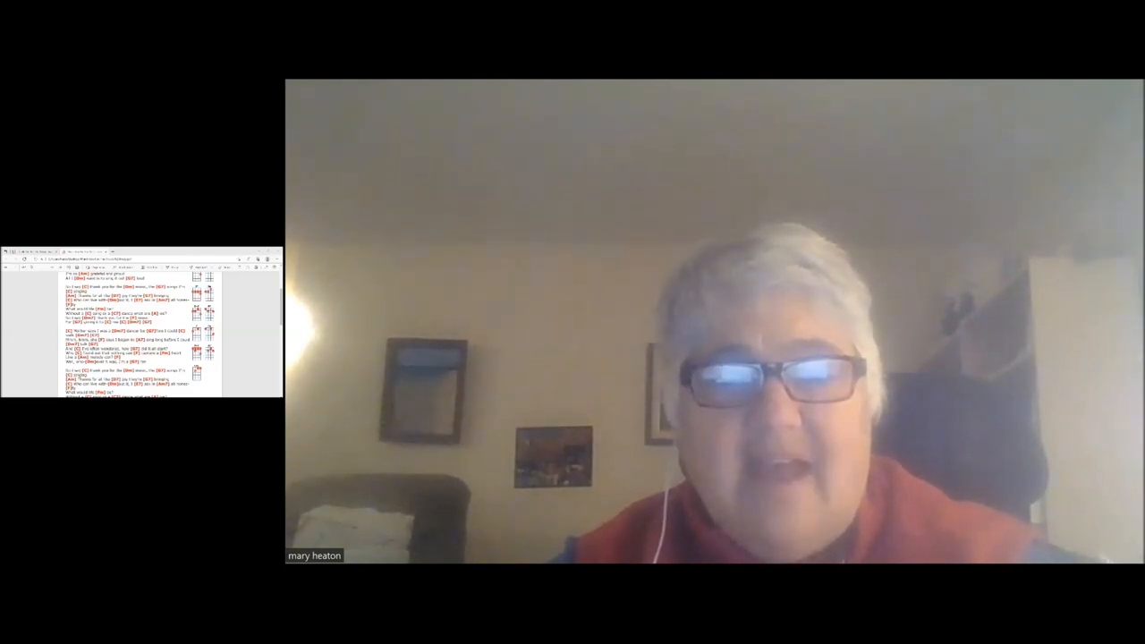
scroll("down", 3)
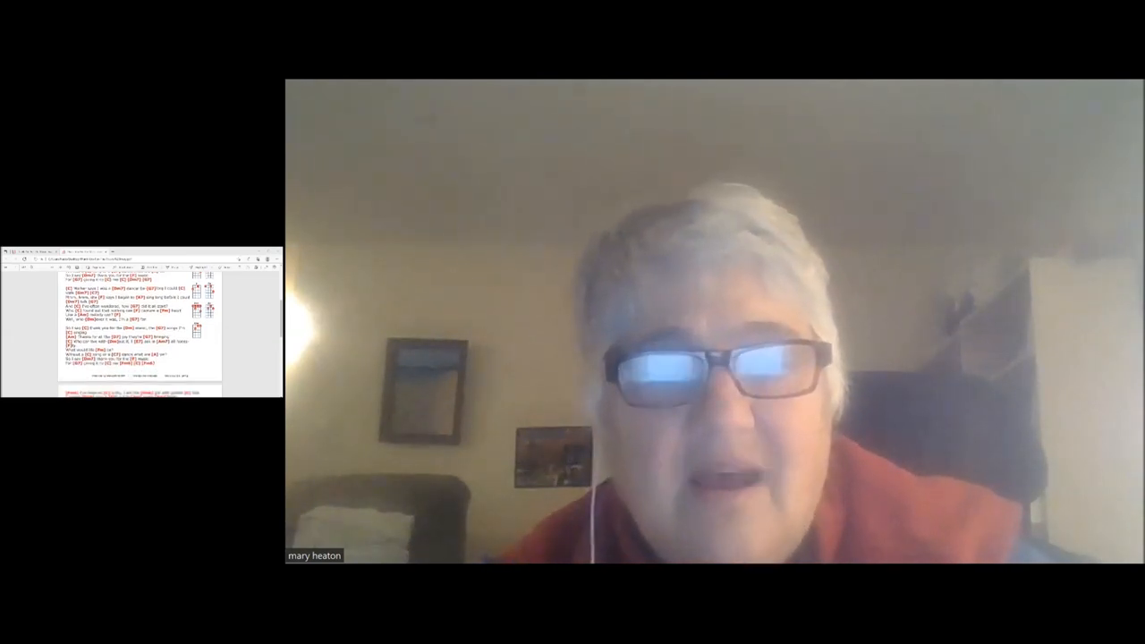